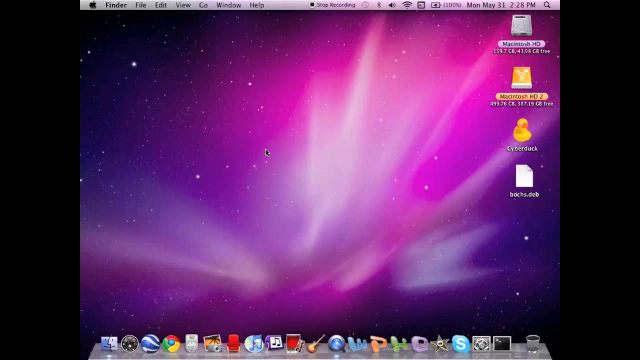
mouse_move(382, 159)
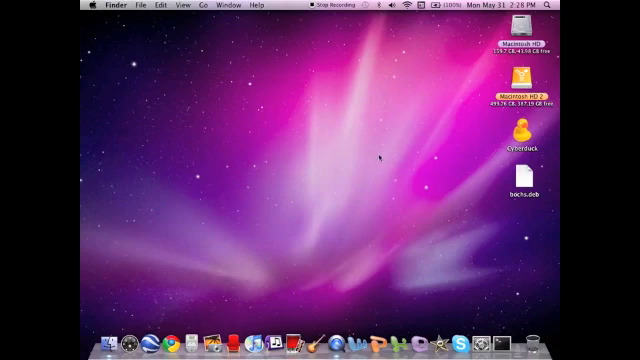
mouse_move(508, 178)
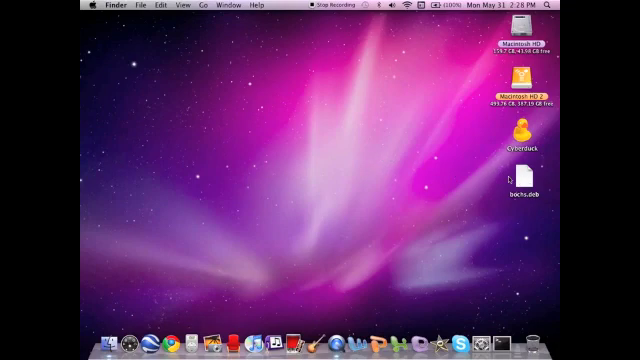
Step: Launch Cyberduck from its desktop icon
left_click(520, 186)
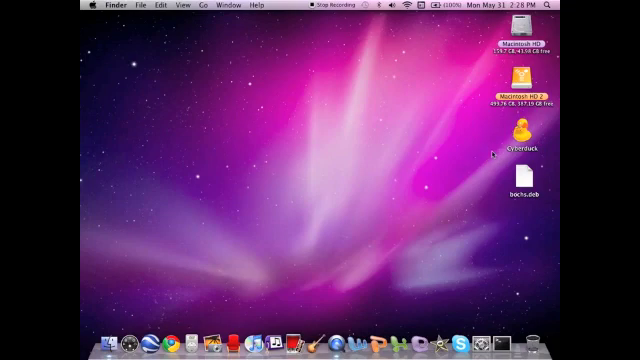
mouse_move(501, 156)
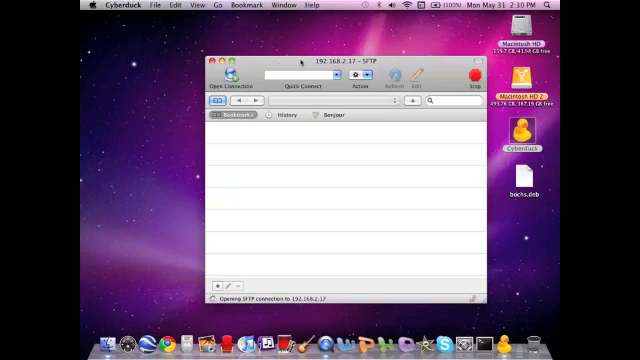
Step: Start a new SFTP connection from Open Connection
left_click(228, 82)
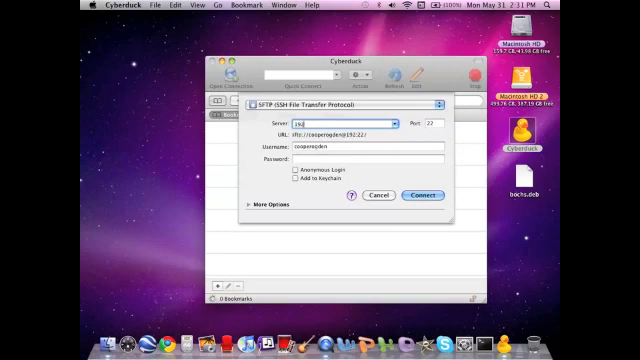
Step: Connect as root to server 192.168.2.4 on port 22 with the password
type("192.168.2.4")
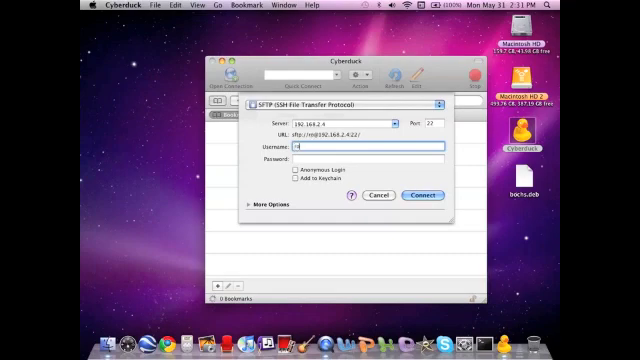
type("root")
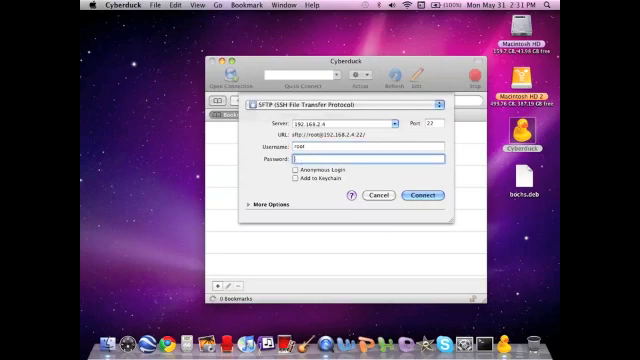
type("password")
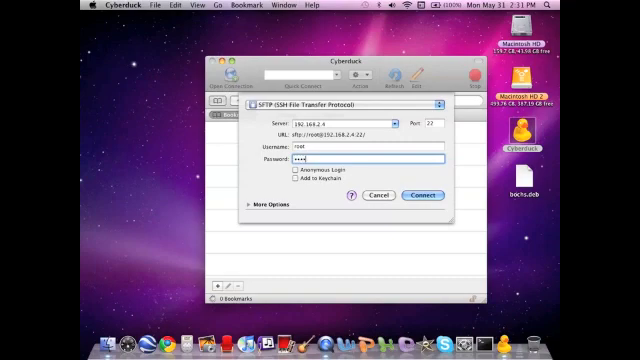
type("•")
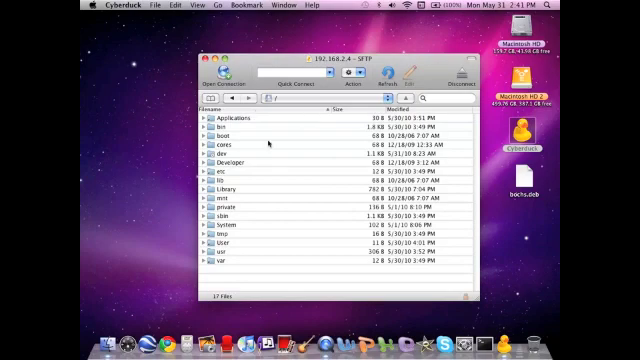
mouse_move(227, 235)
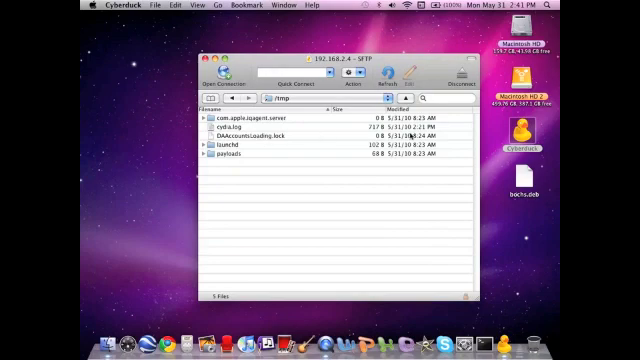
mouse_move(528, 173)
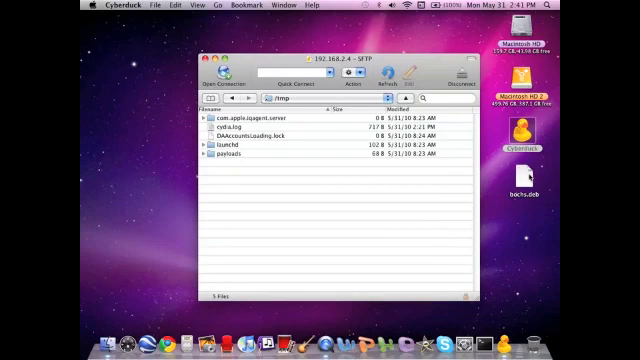
left_click(518, 185)
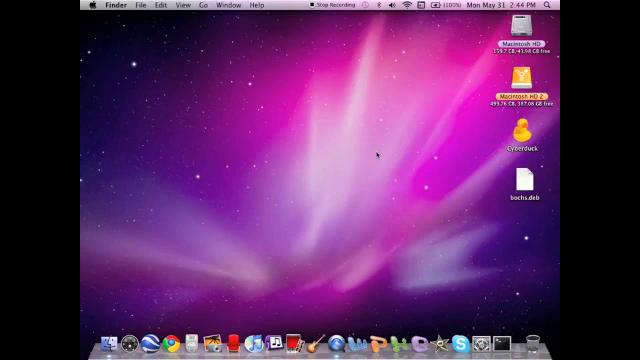
mouse_move(375, 157)
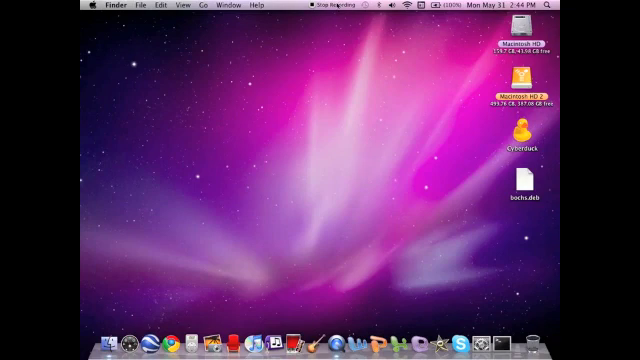